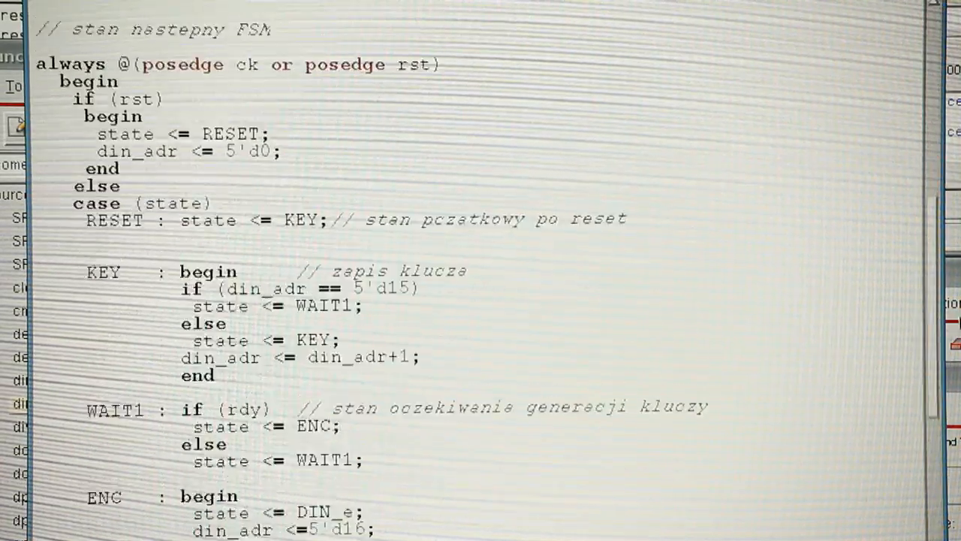
Step: Measure the pad's width edge to edge with the ruler, reading about 112650
{"action": "scroll", "scroll_direction": "down", "scroll_amount": 3}
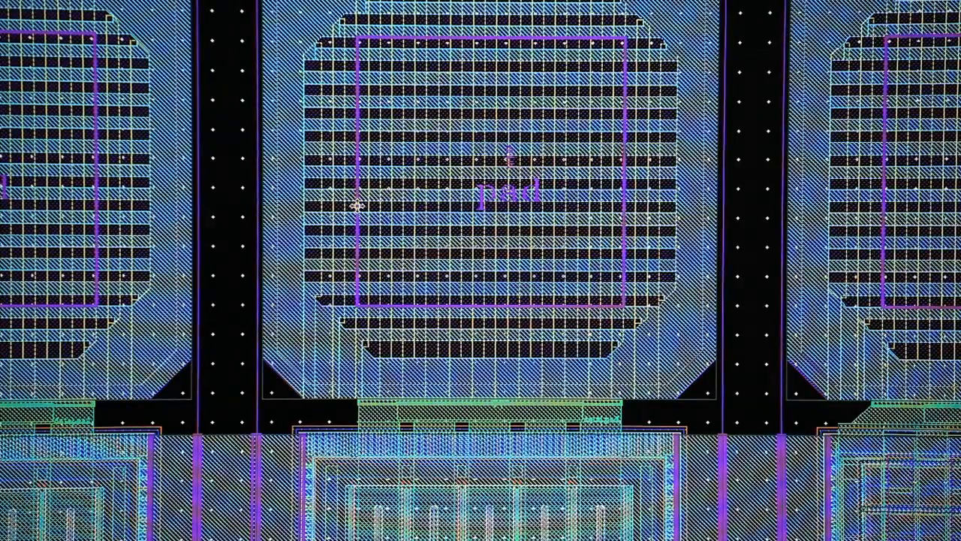
{"action": "left_click_drag", "start_coordinate": [357, 207], "coordinate": [680, 203]}
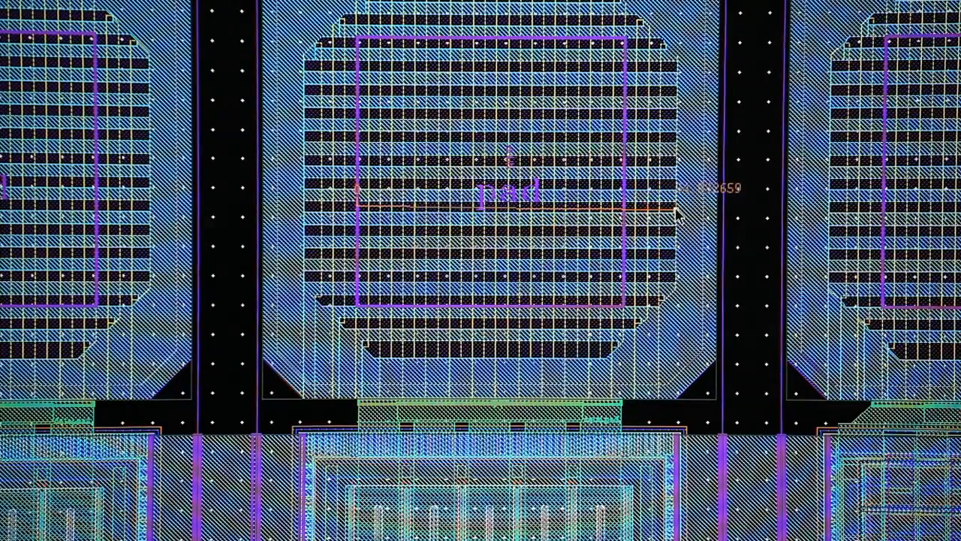